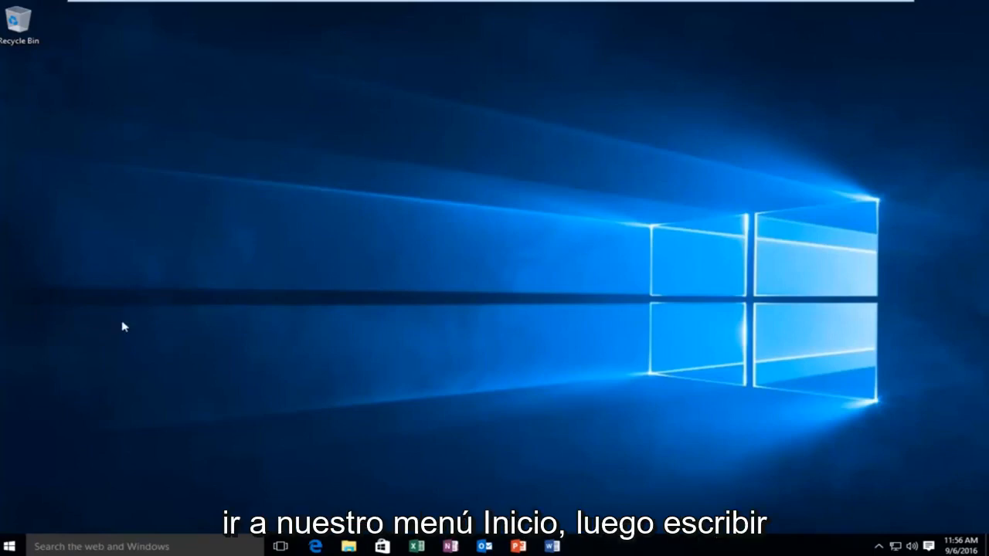
Launch Registry Editor from the Start menu by searching regedit.
{"action": "left_click", "coordinate": [9, 545]}
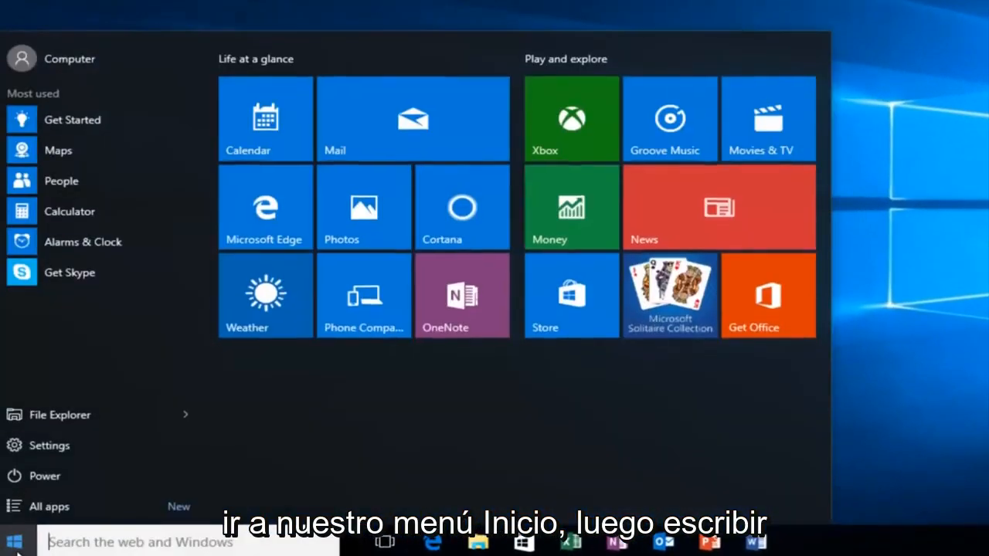
{"action": "type", "text": "regedit"}
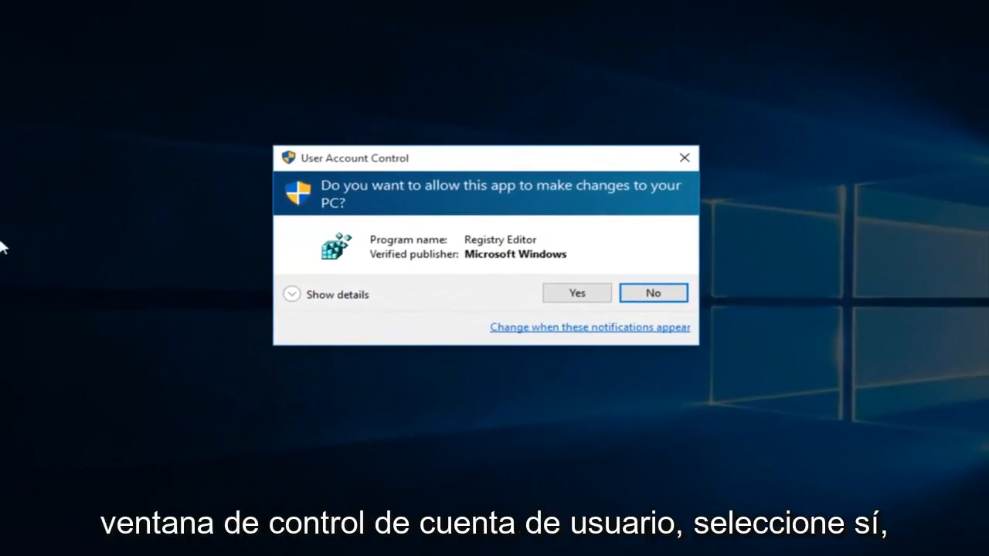
Approve the User Account Control prompt so Registry Editor opens.
{"action": "left_click", "coordinate": [575, 294]}
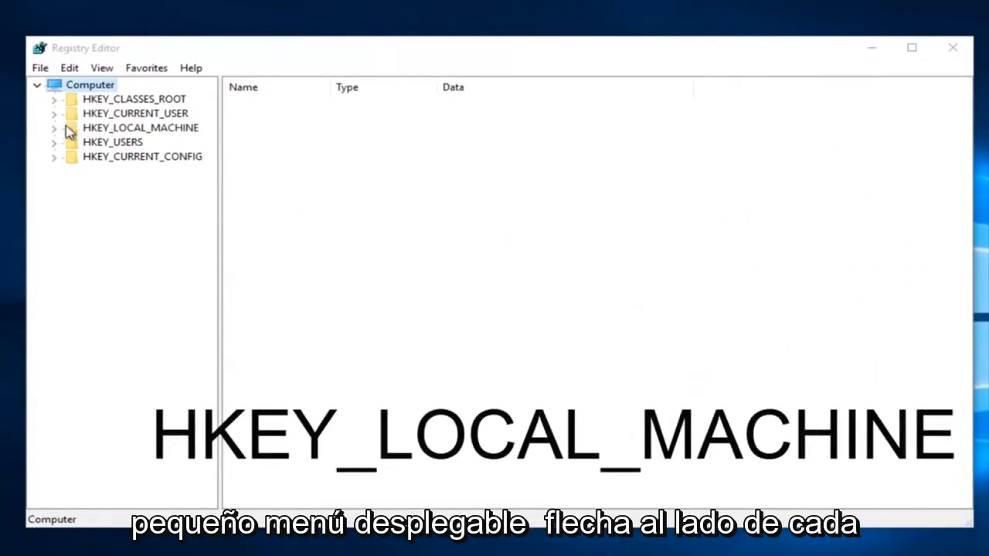
Expand HKEY_LOCAL_MACHINE, SYSTEM, ControlSet001 and Services in the key tree.
{"action": "left_click", "coordinate": [52, 127]}
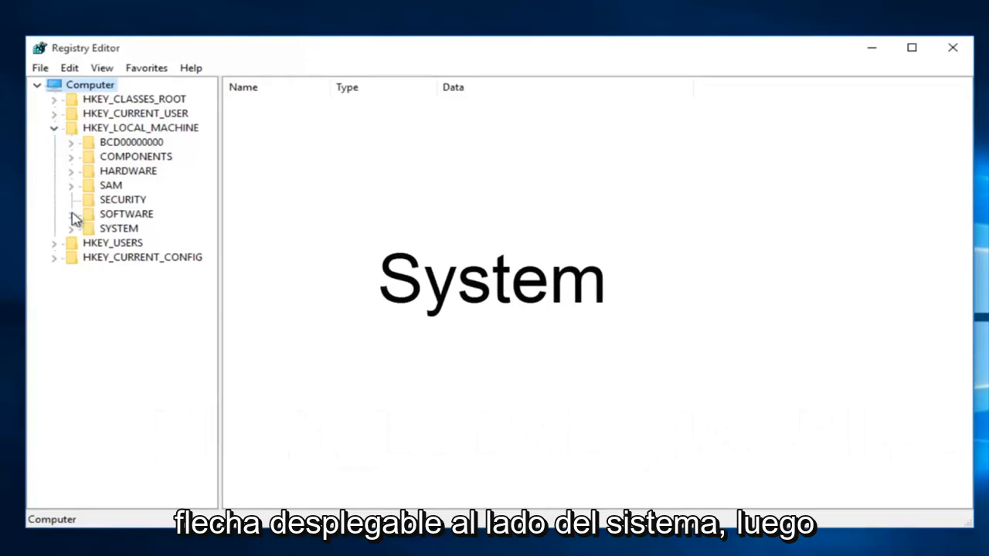
{"action": "mouse_move", "coordinate": [74, 235]}
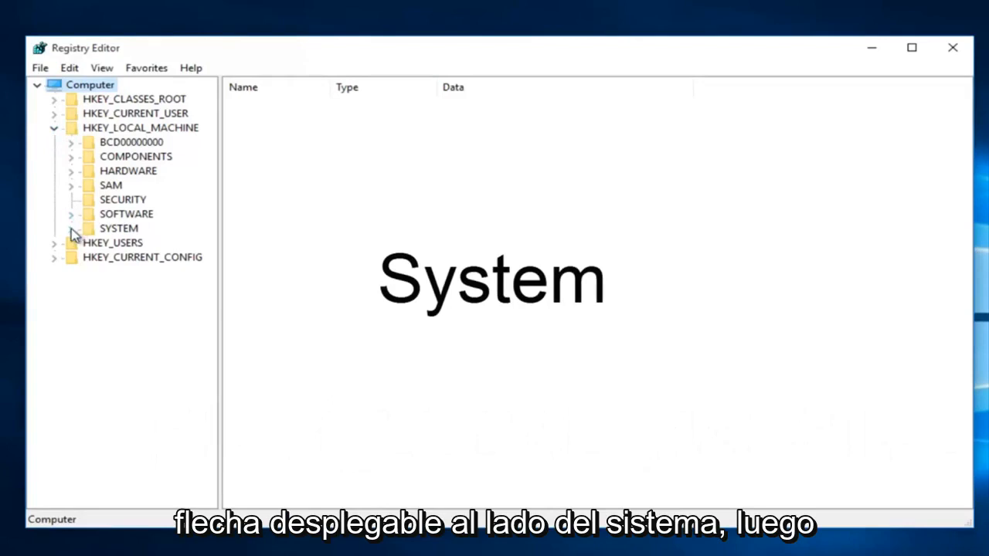
{"action": "left_click", "coordinate": [71, 229]}
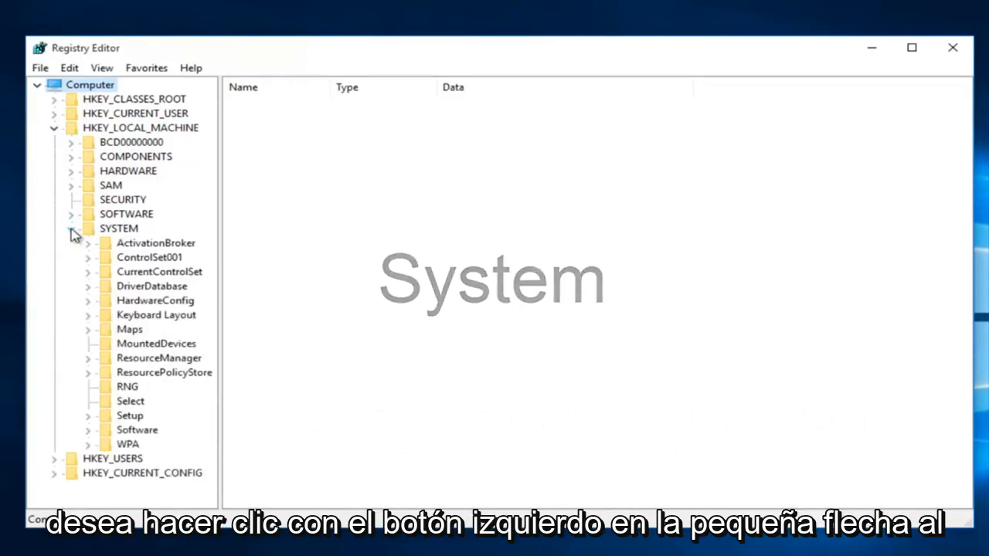
{"action": "left_click", "coordinate": [149, 257]}
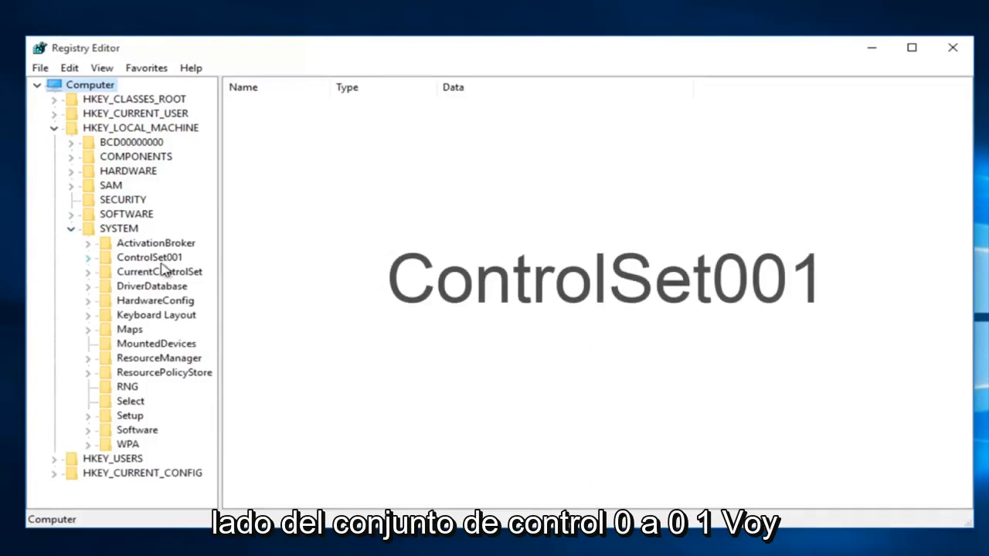
{"action": "left_click", "coordinate": [86, 256]}
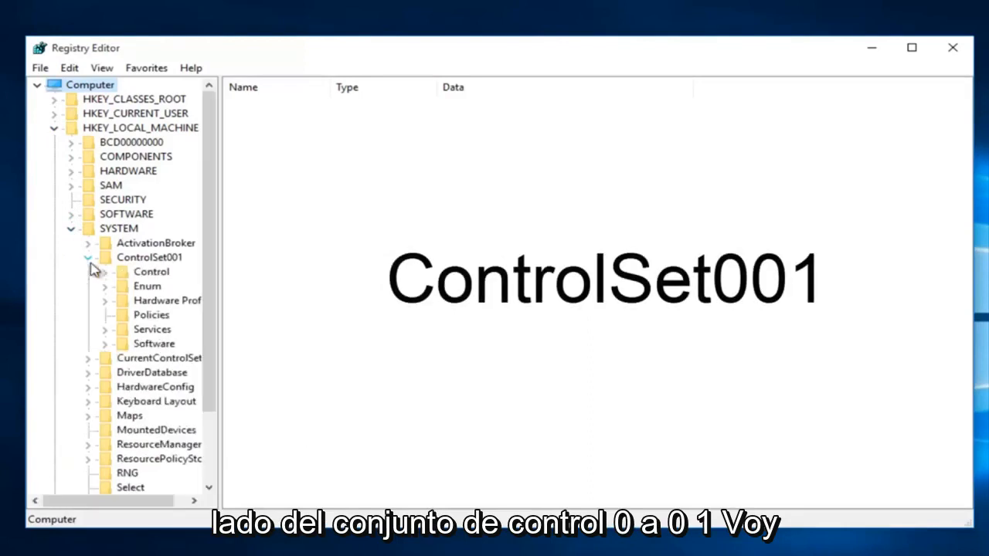
{"action": "mouse_move", "coordinate": [235, 93]}
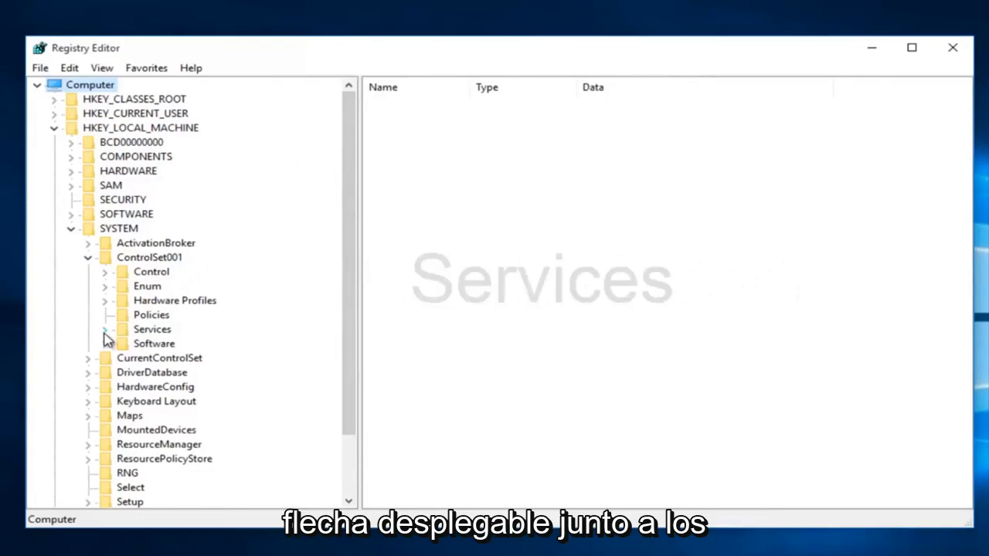
{"action": "left_click", "coordinate": [105, 329]}
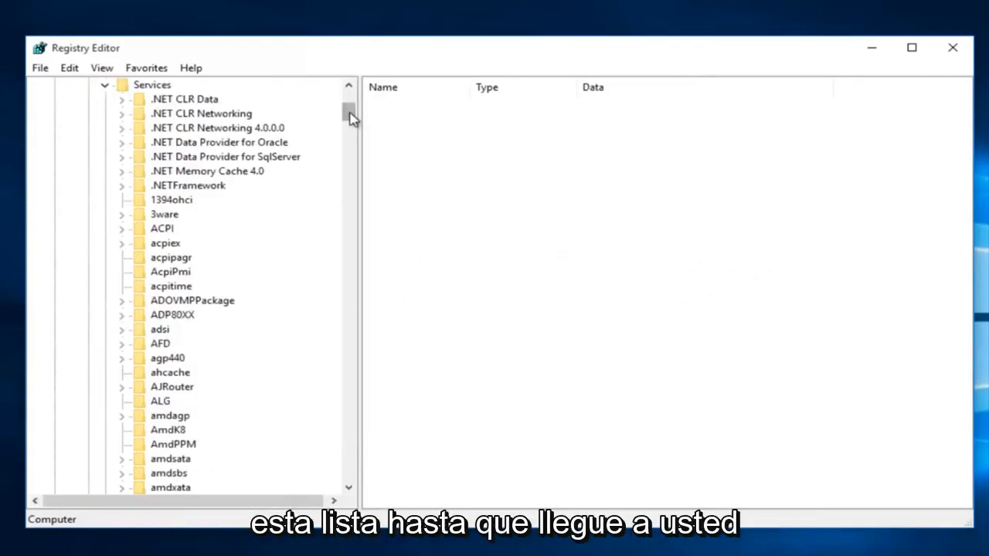
Locate and select the Ndu key under Services to show its values.
{"action": "scroll", "scroll_direction": "down", "scroll_amount": 3}
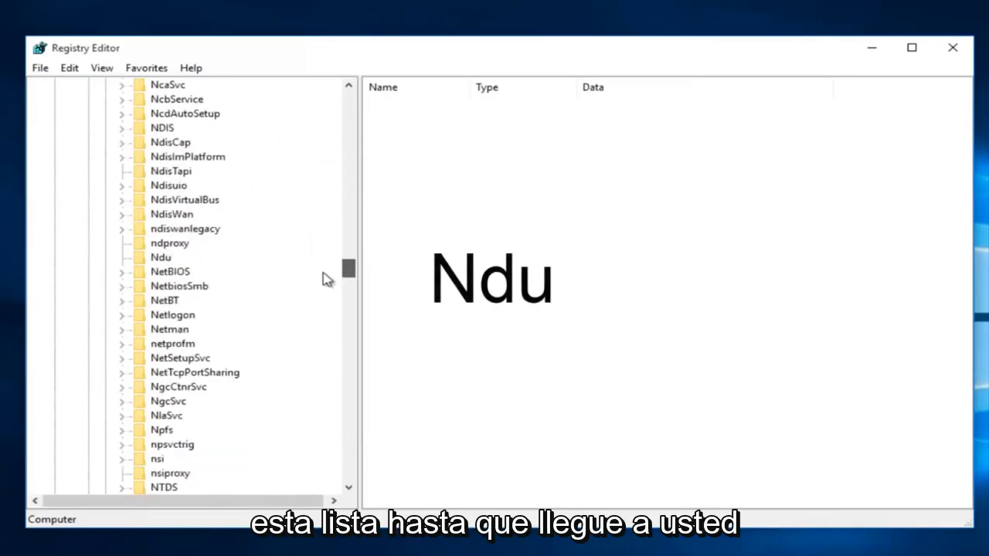
{"action": "scroll", "scroll_direction": "down", "scroll_amount": 3}
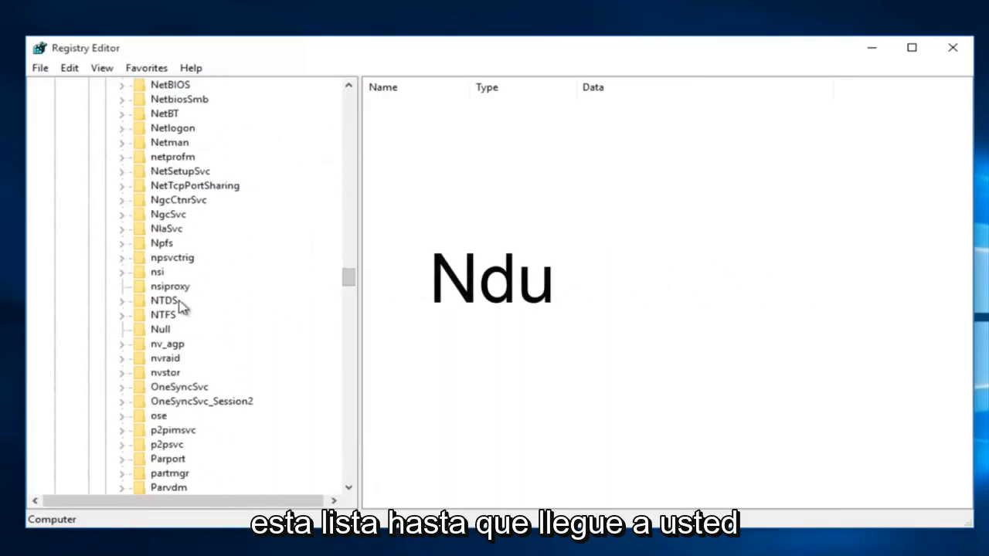
{"action": "scroll", "scroll_direction": "up", "scroll_amount": 3}
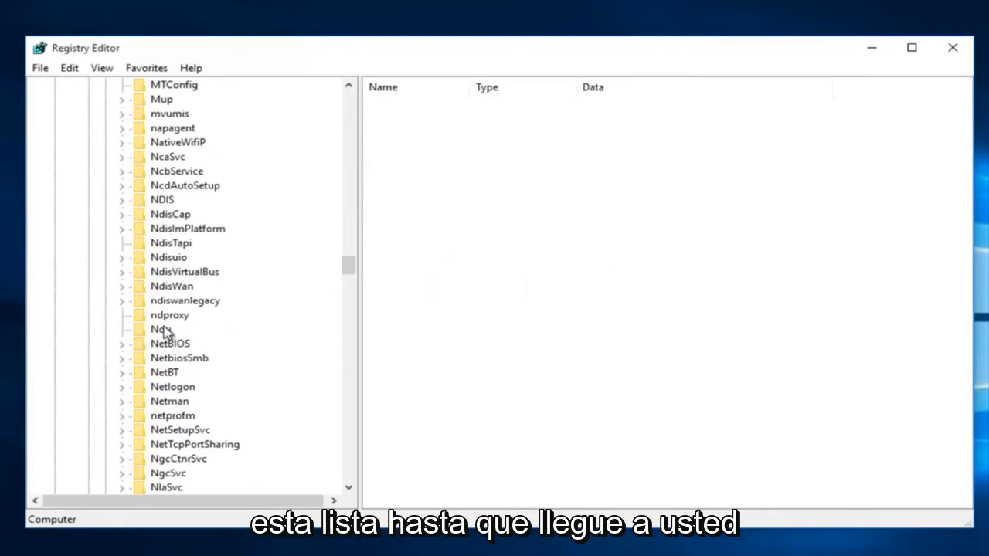
{"action": "left_click", "coordinate": [159, 329]}
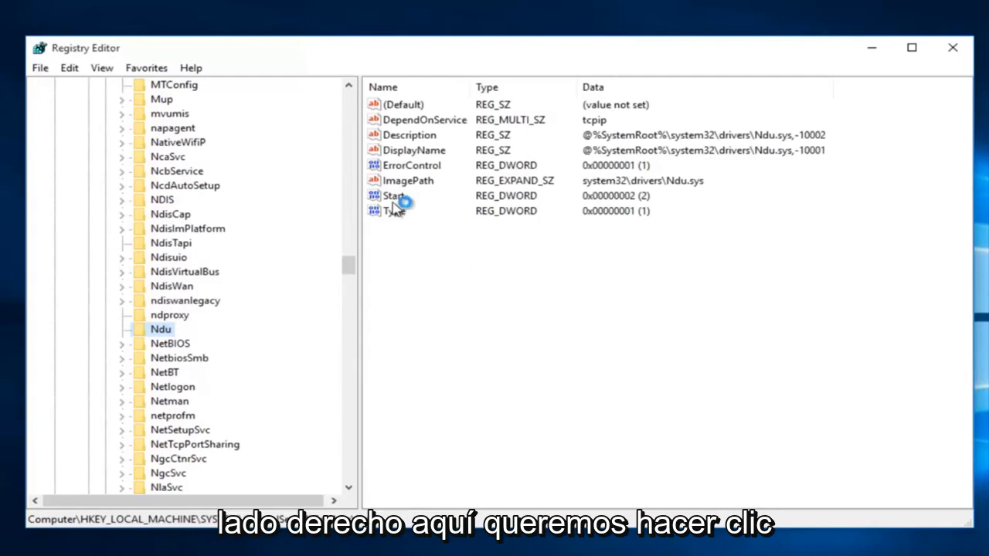
Modify the Ndu Start DWORD value to 4 and confirm.
{"action": "right_click", "coordinate": [394, 195]}
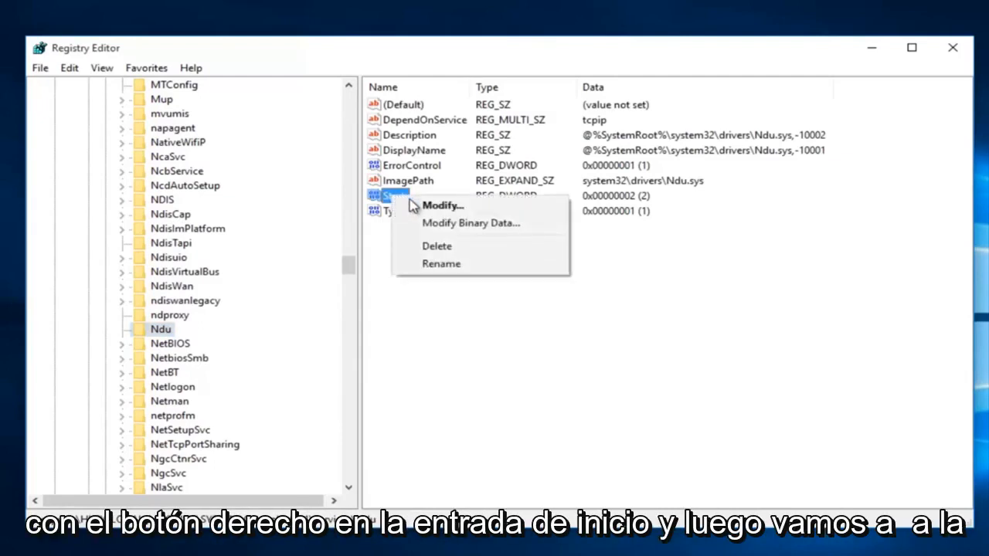
{"action": "left_click", "coordinate": [442, 204]}
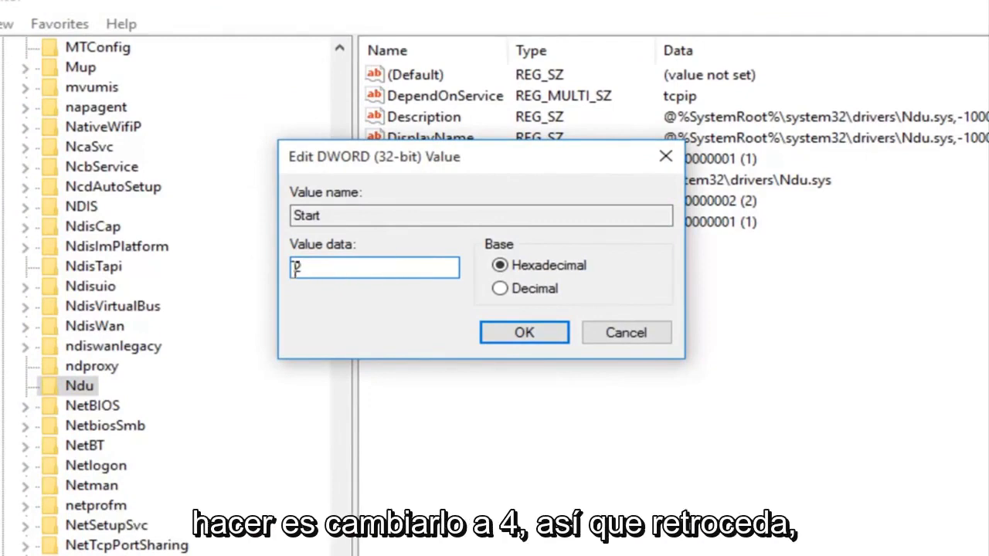
{"action": "type", "text": "4"}
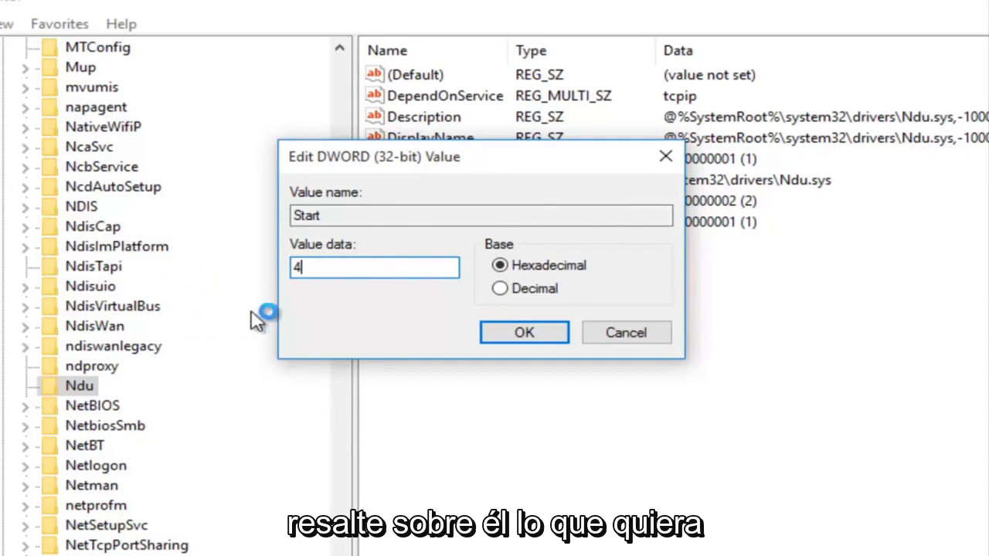
{"action": "mouse_move", "coordinate": [340, 250]}
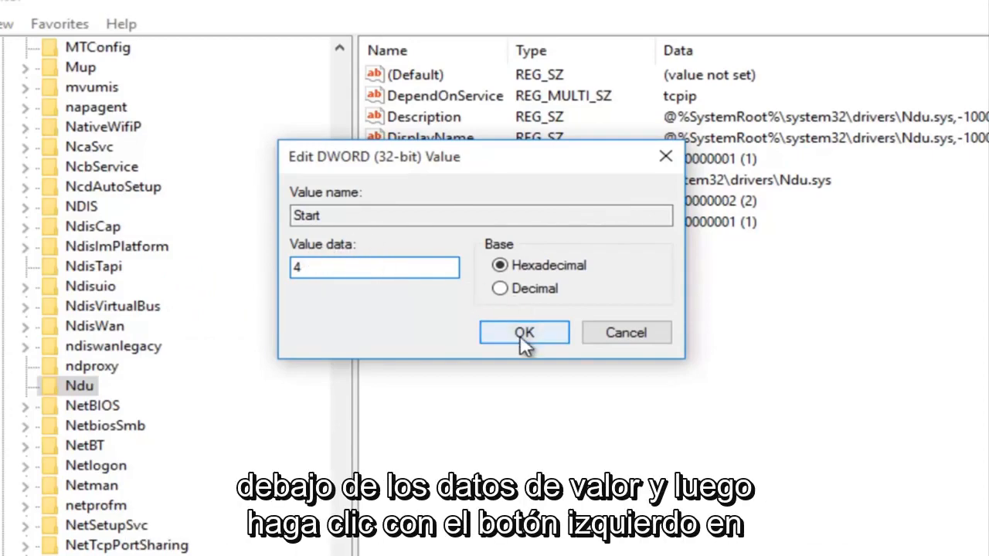
{"action": "left_click", "coordinate": [523, 332]}
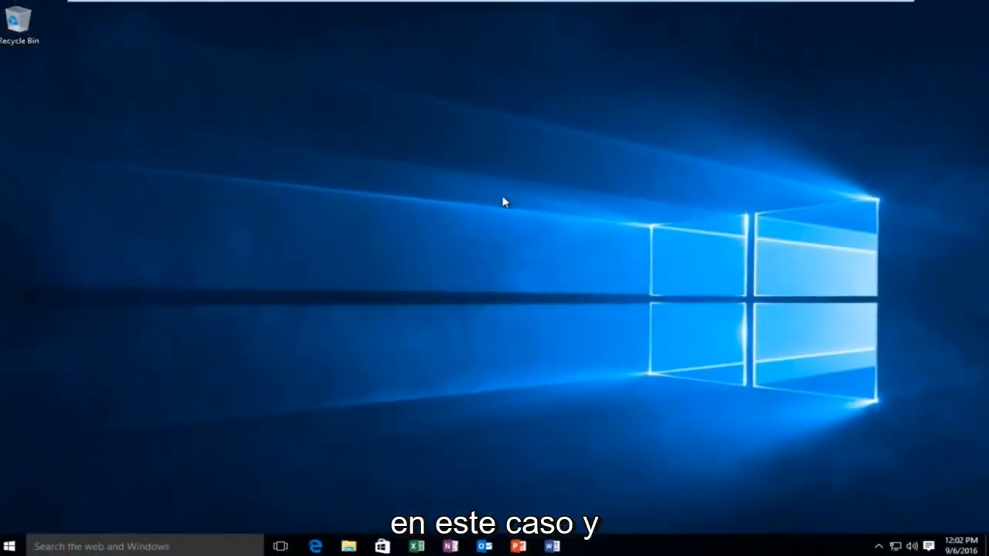
{"action": "mouse_move", "coordinate": [483, 207]}
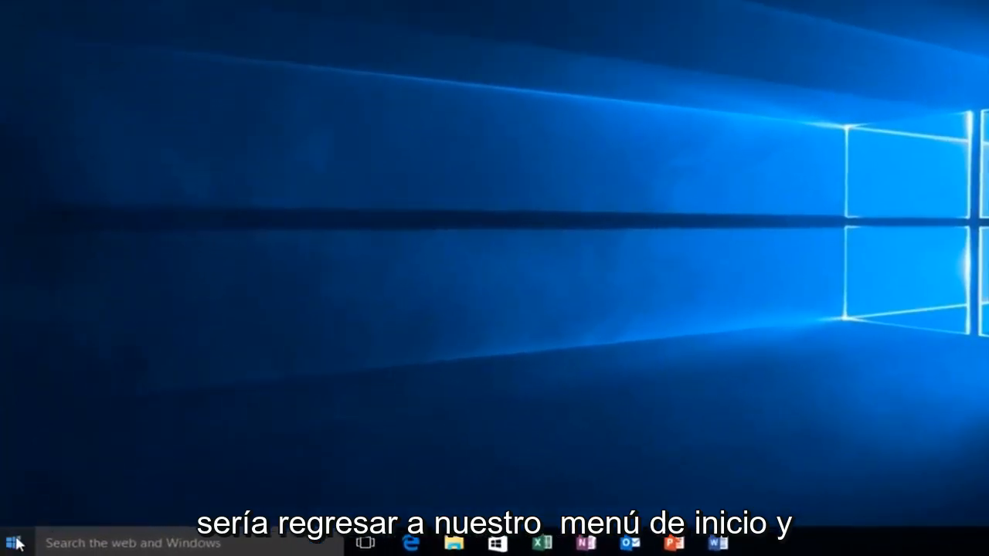
Run services.msc from the Run dialog to launch the Services console.
{"action": "right_click", "coordinate": [12, 544]}
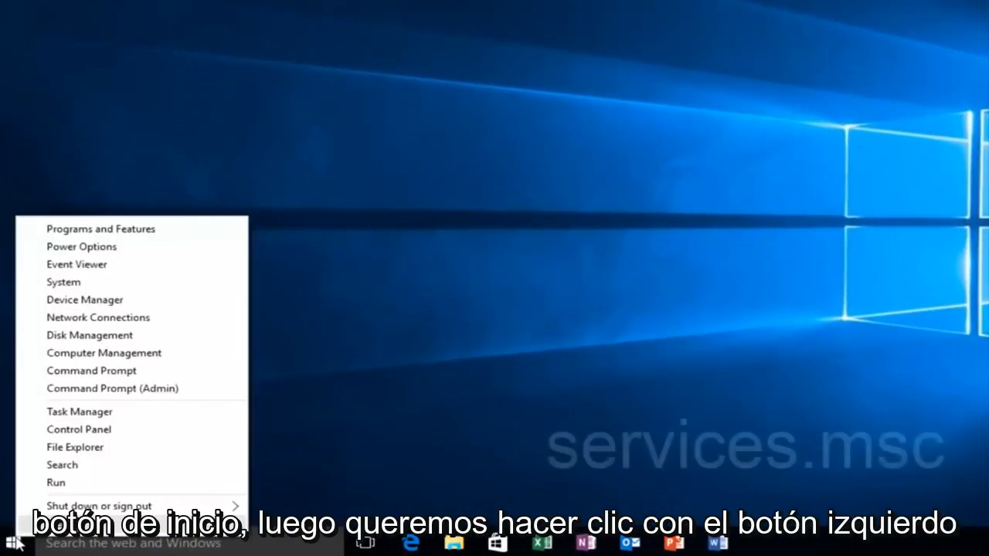
{"action": "mouse_move", "coordinate": [56, 482]}
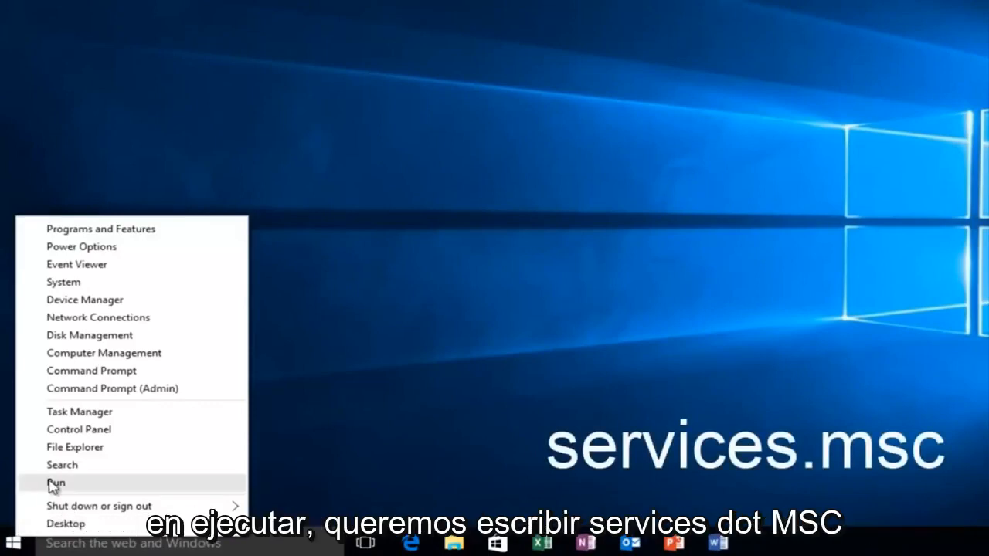
{"action": "left_click", "coordinate": [55, 482]}
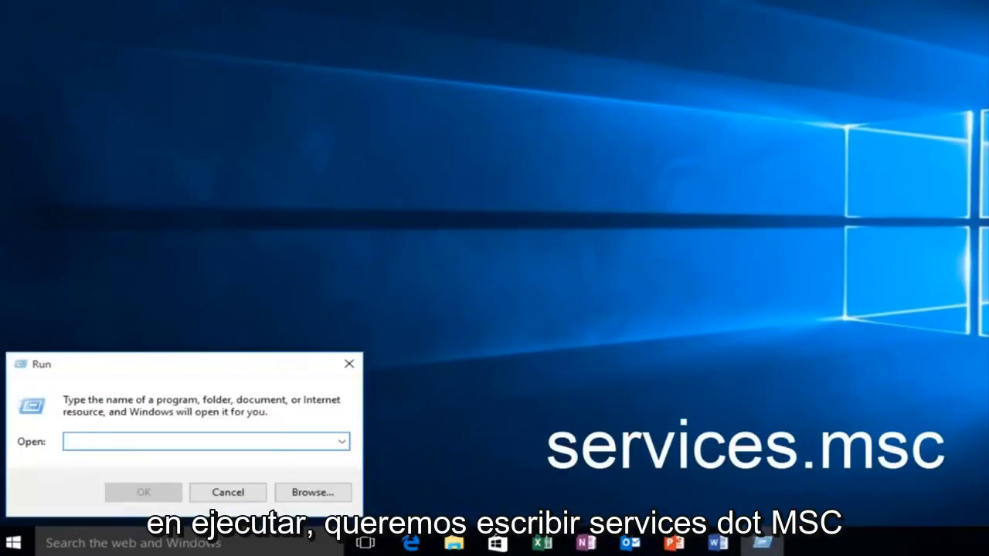
{"action": "type", "text": "service"}
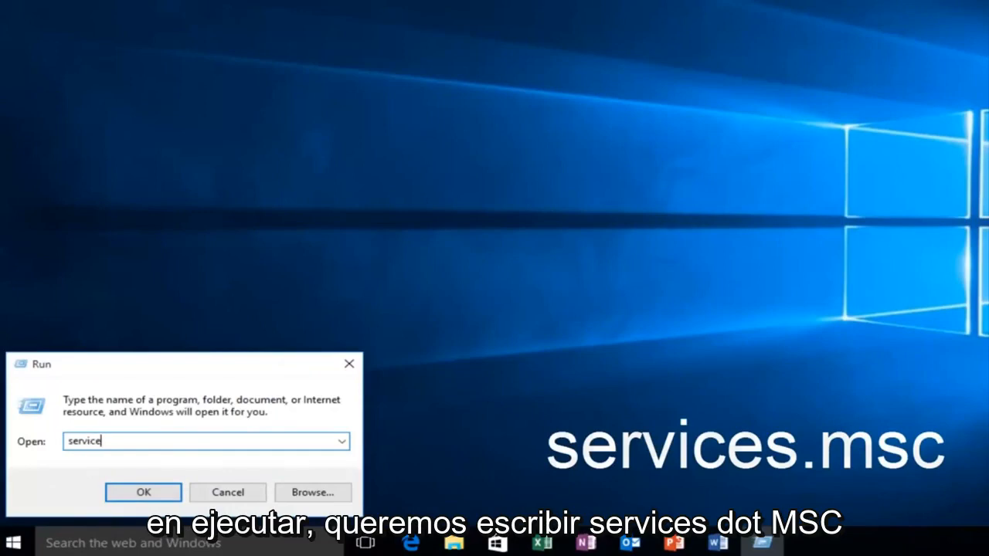
{"action": "type", "text": "s."}
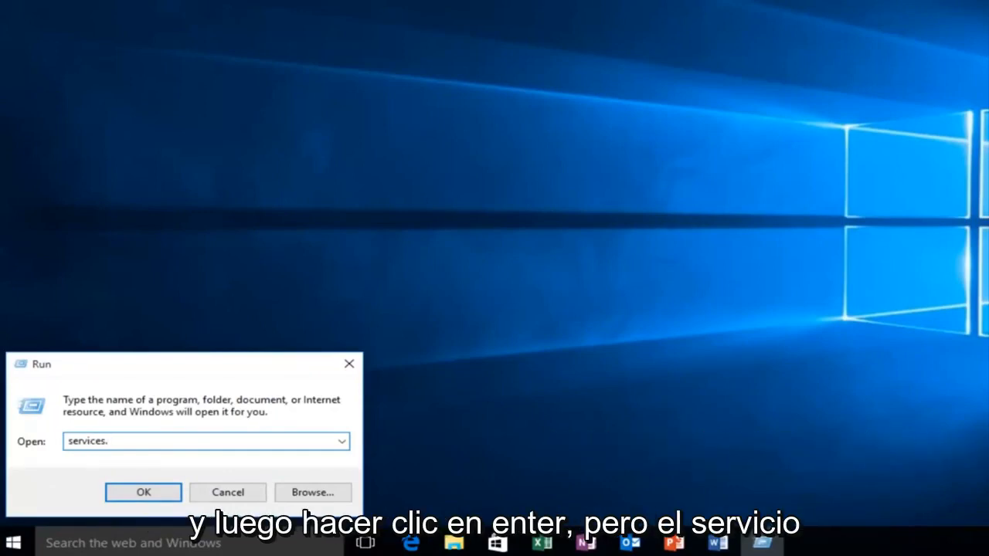
{"action": "type", "text": "msc"}
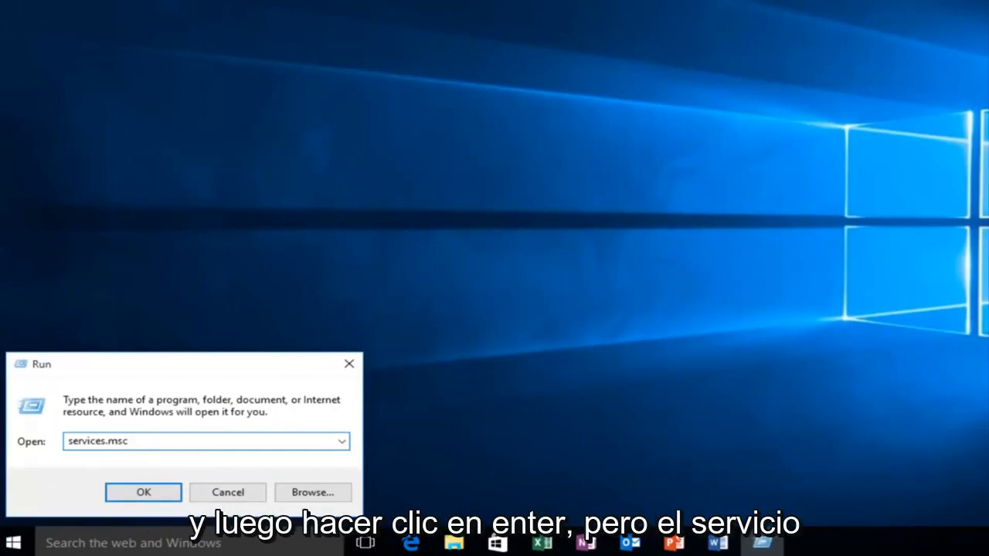
{"action": "left_click", "coordinate": [143, 491]}
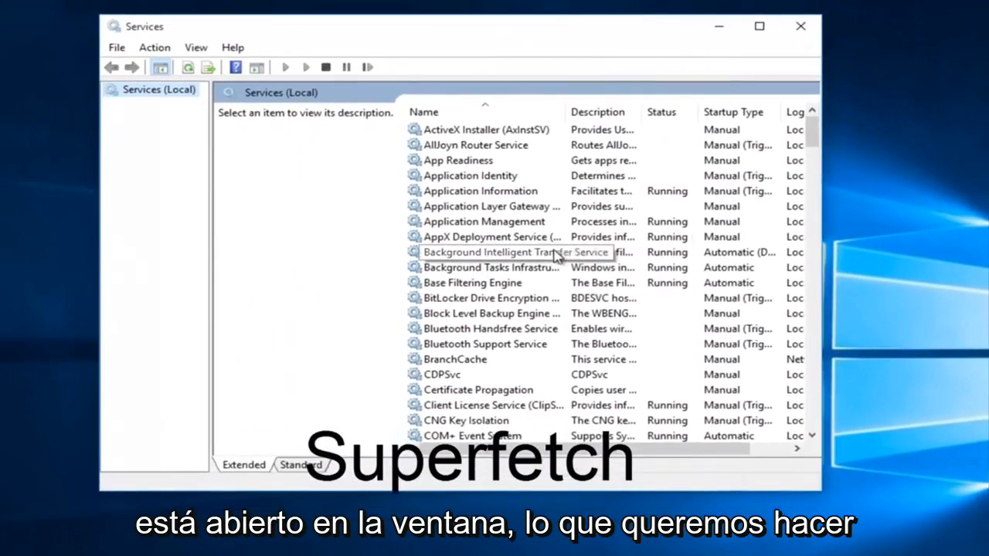
{"action": "mouse_move", "coordinate": [549, 294]}
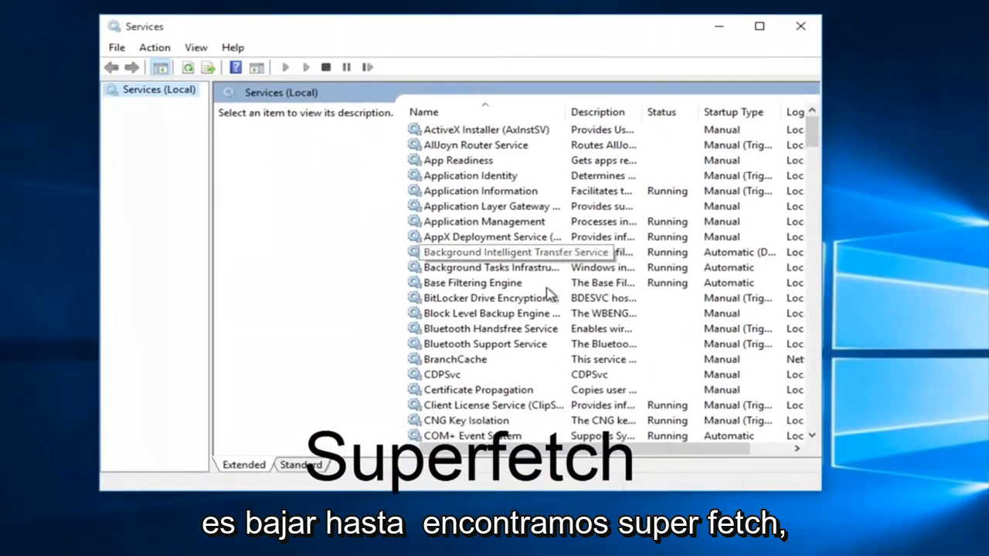
Scroll the Services list down and select the Superfetch service.
{"action": "scroll", "scroll_direction": "down", "scroll_amount": 3}
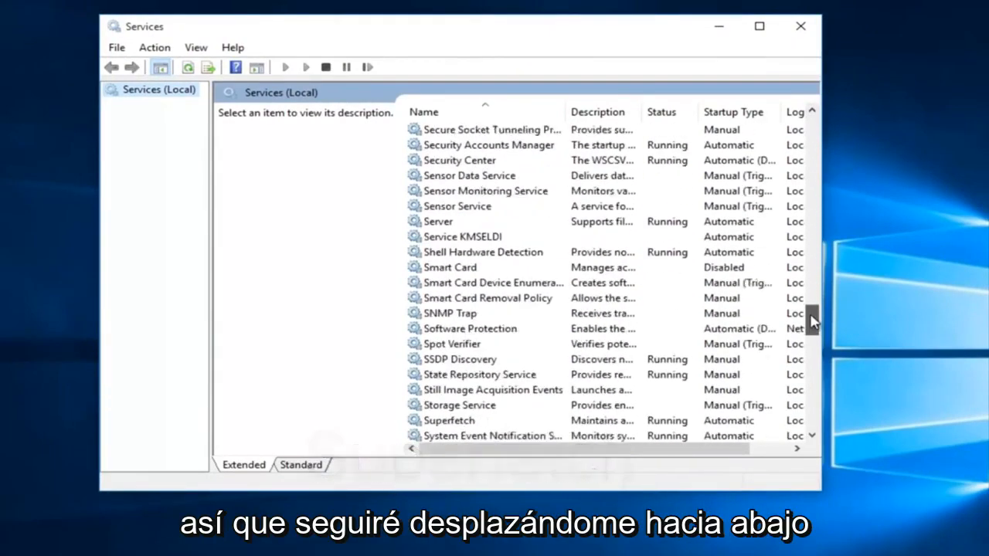
{"action": "scroll", "scroll_direction": "down", "scroll_amount": 3}
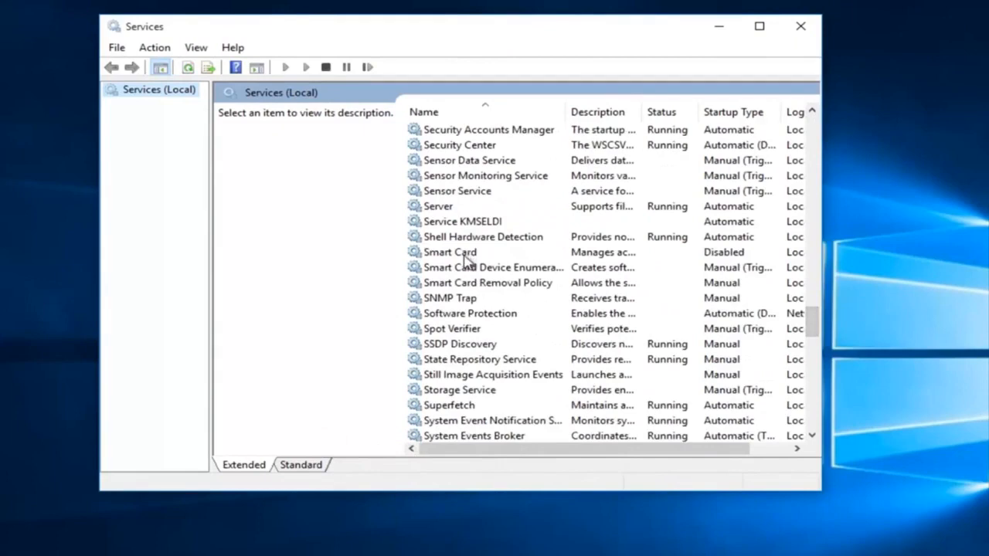
{"action": "scroll", "scroll_direction": "down", "scroll_amount": 3}
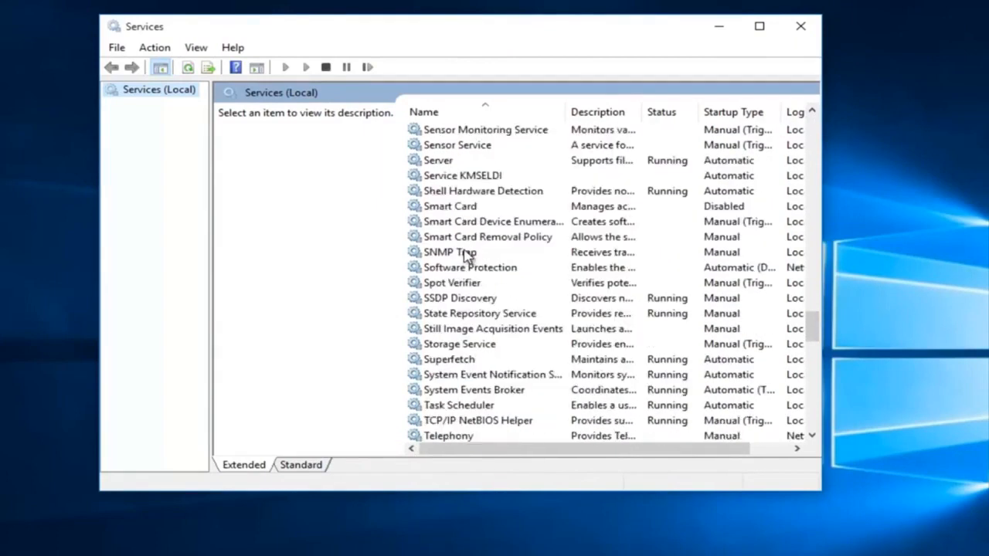
{"action": "left_click", "coordinate": [448, 359]}
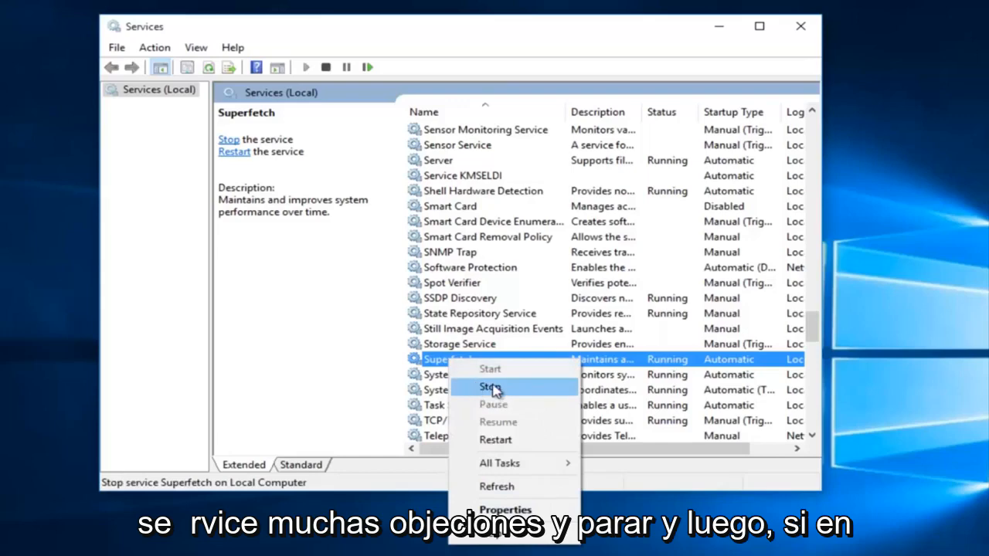
Stop Superfetch and set its Startup type to Disabled.
{"action": "left_click", "coordinate": [491, 386]}
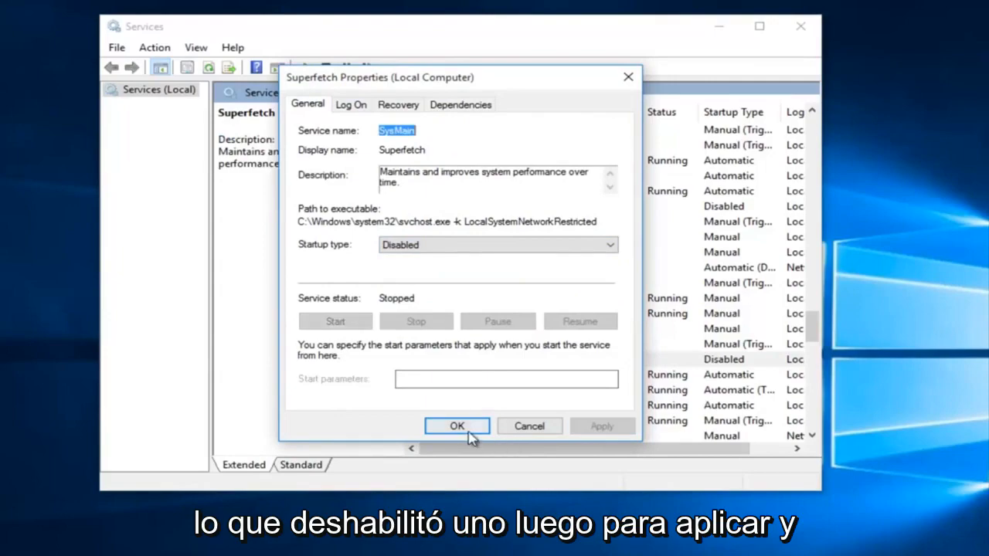
{"action": "left_click", "coordinate": [457, 427]}
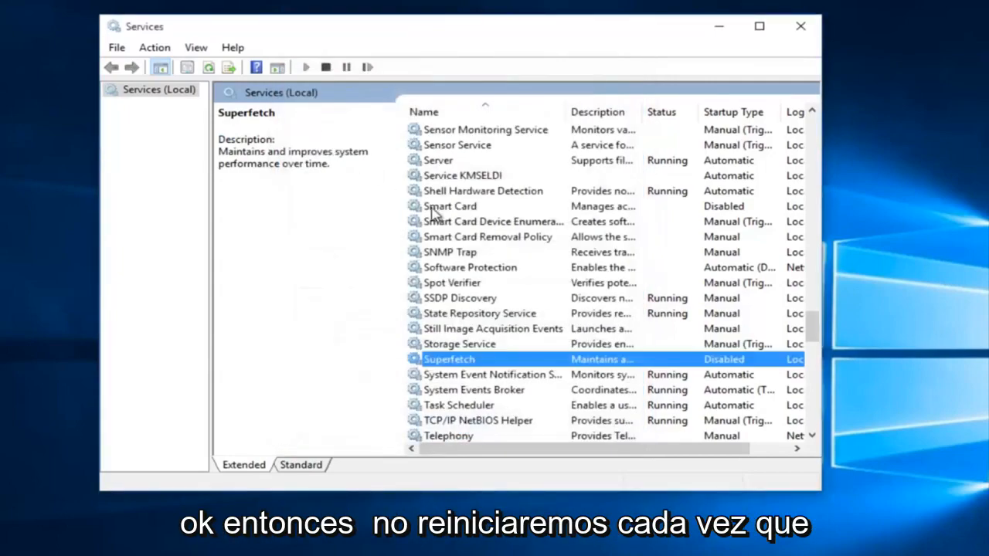